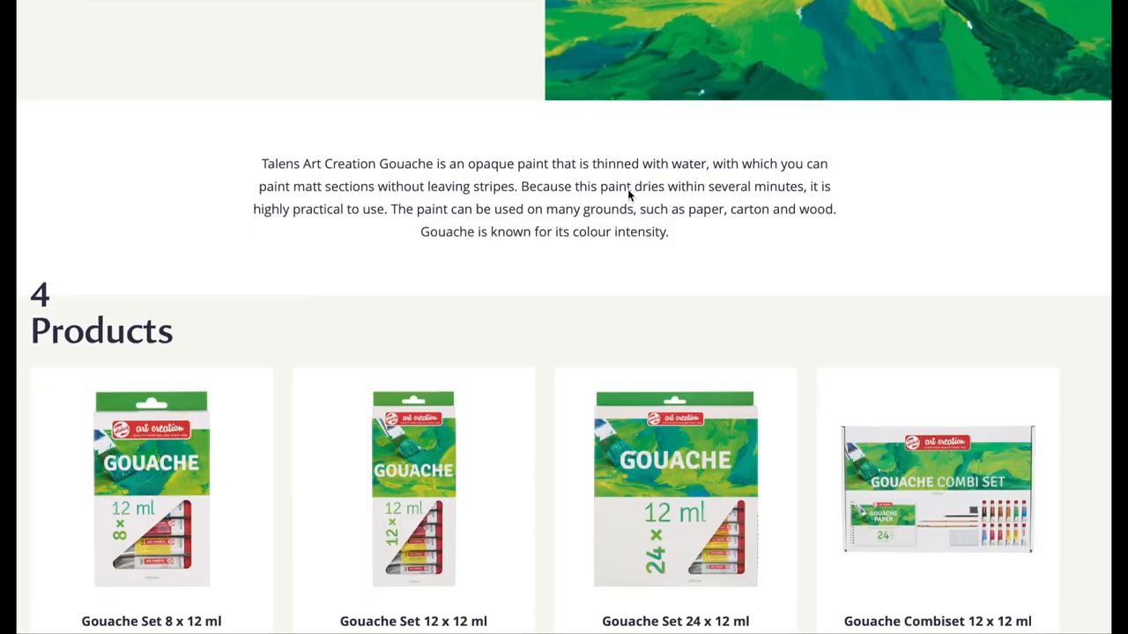
Scroll down to the Gouache Set 24 x 12 ml 24-colour swatch chart, enlarge it, then close it
scroll("down", 3)
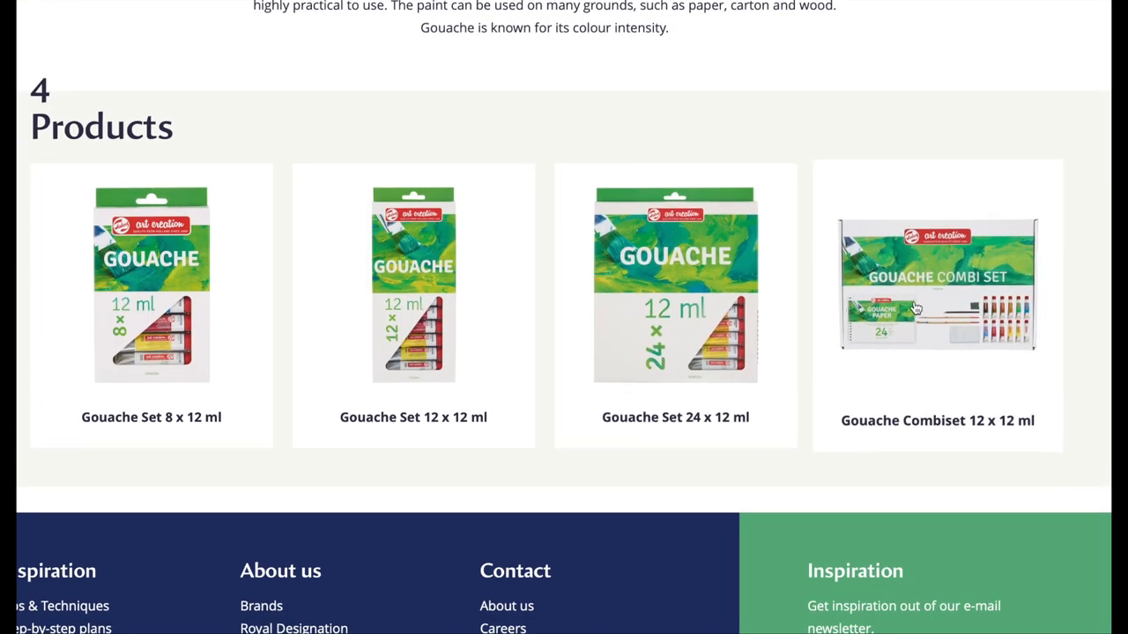
mouse_move(350, 307)
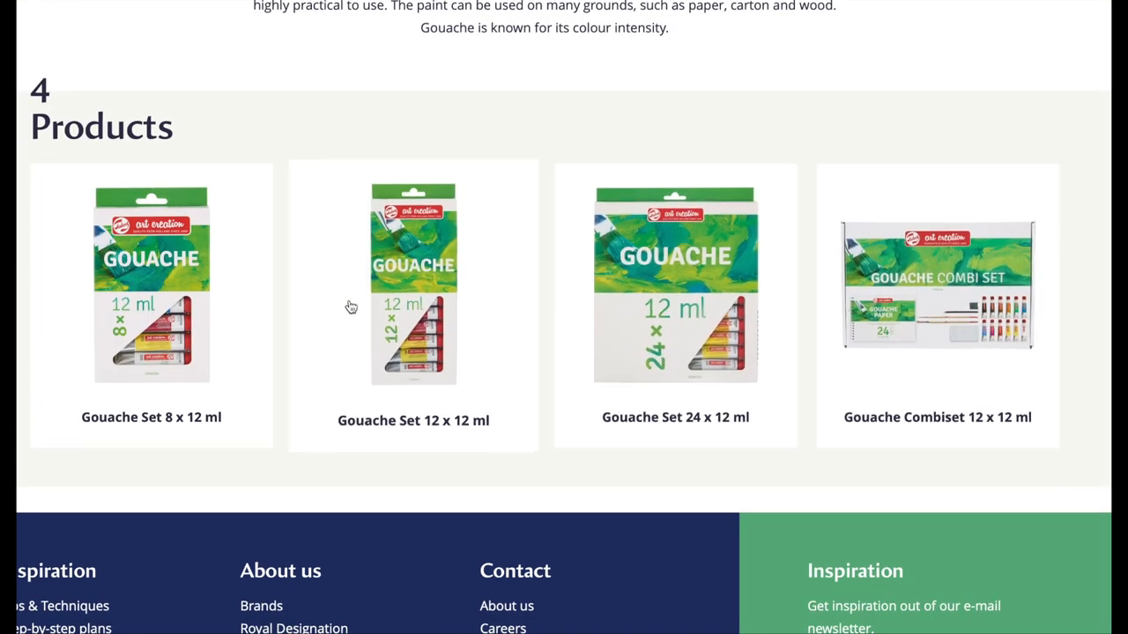
mouse_move(884, 282)
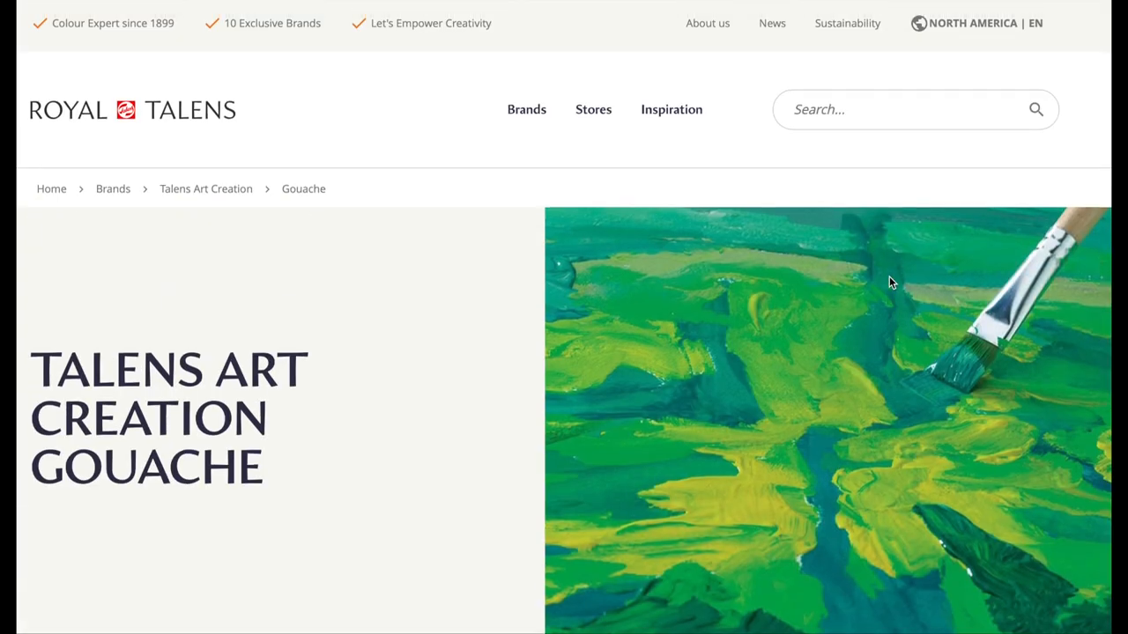
mouse_move(303, 188)
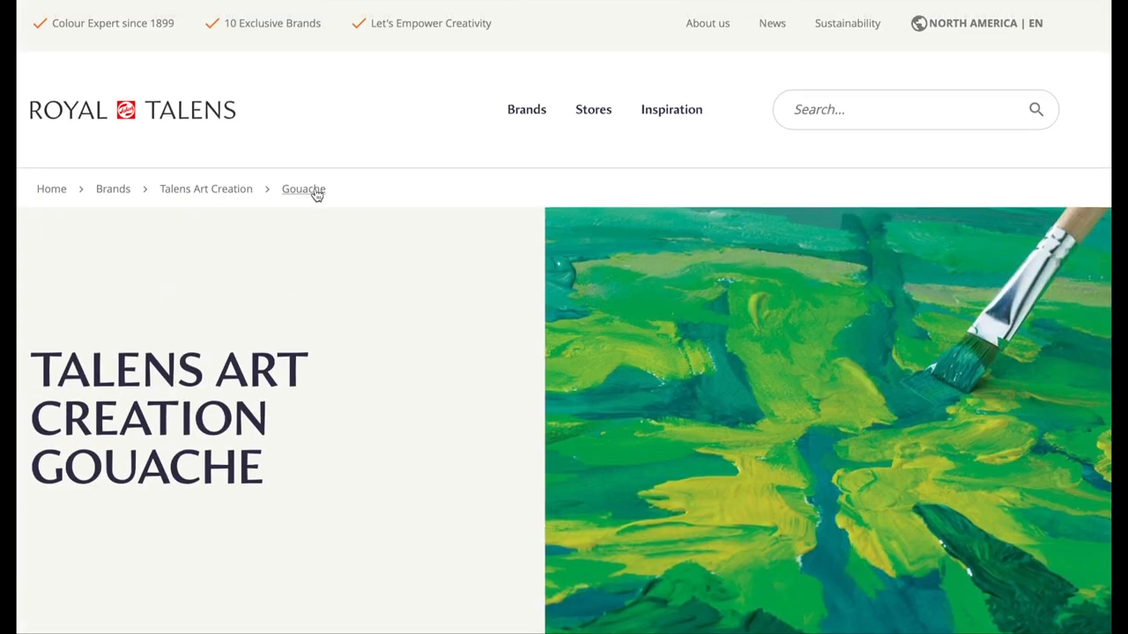
scroll("down", 3)
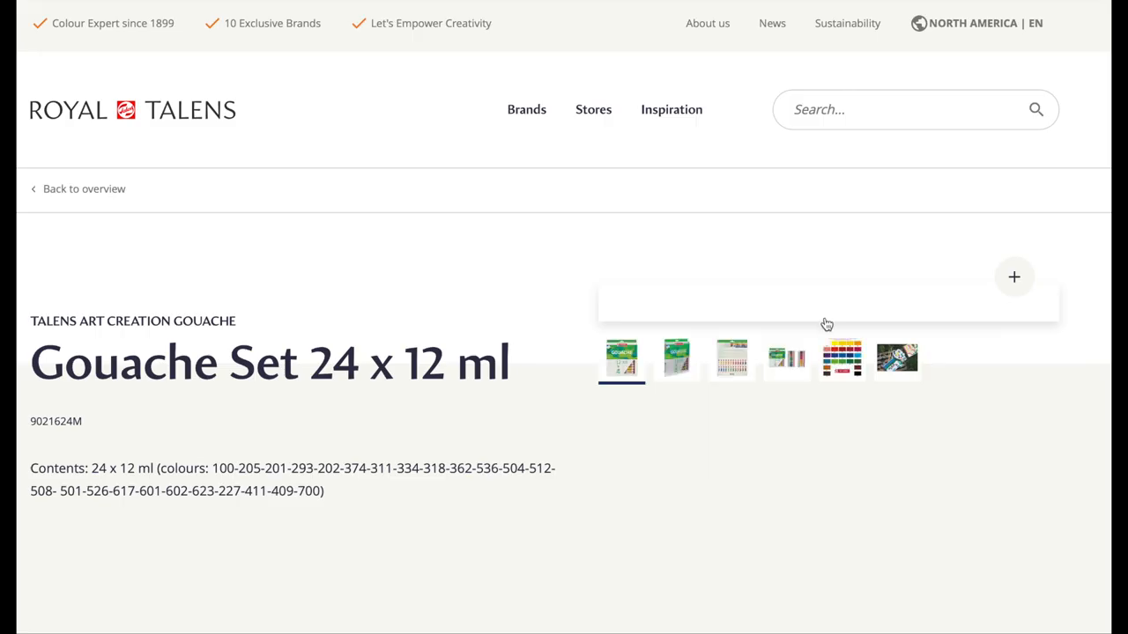
scroll("down", 3)
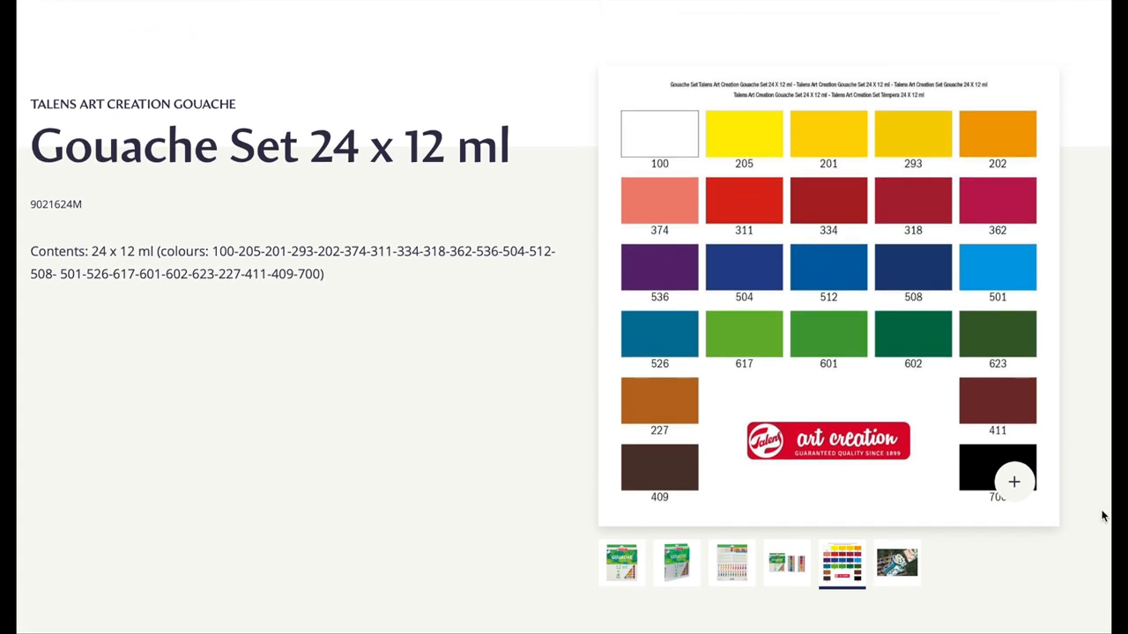
left_click(1013, 482)
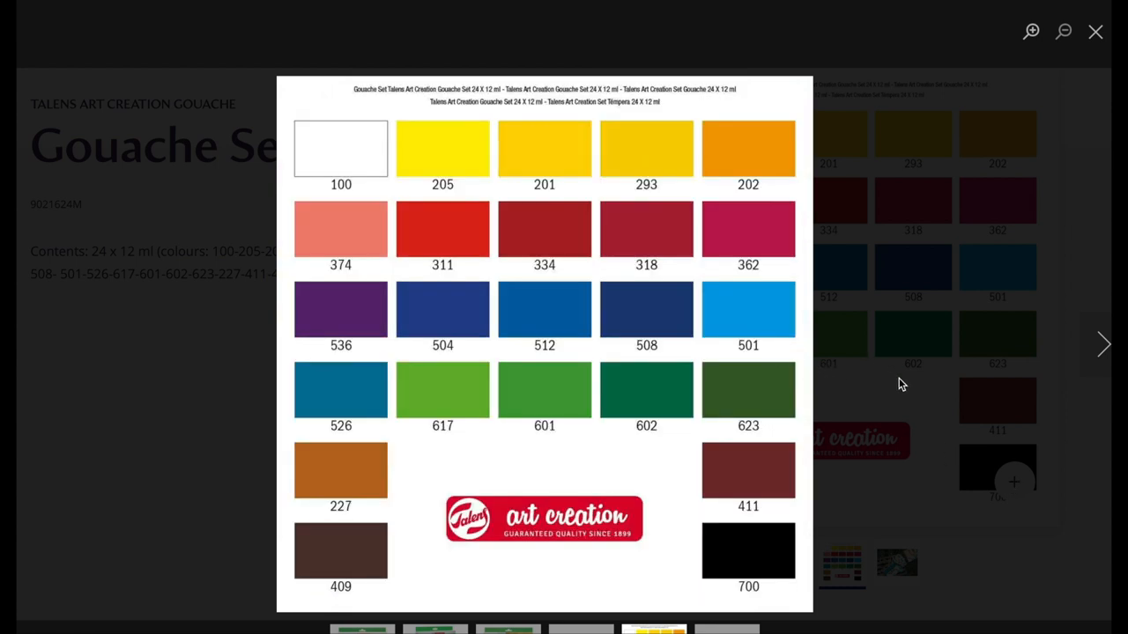
left_click(1095, 32)
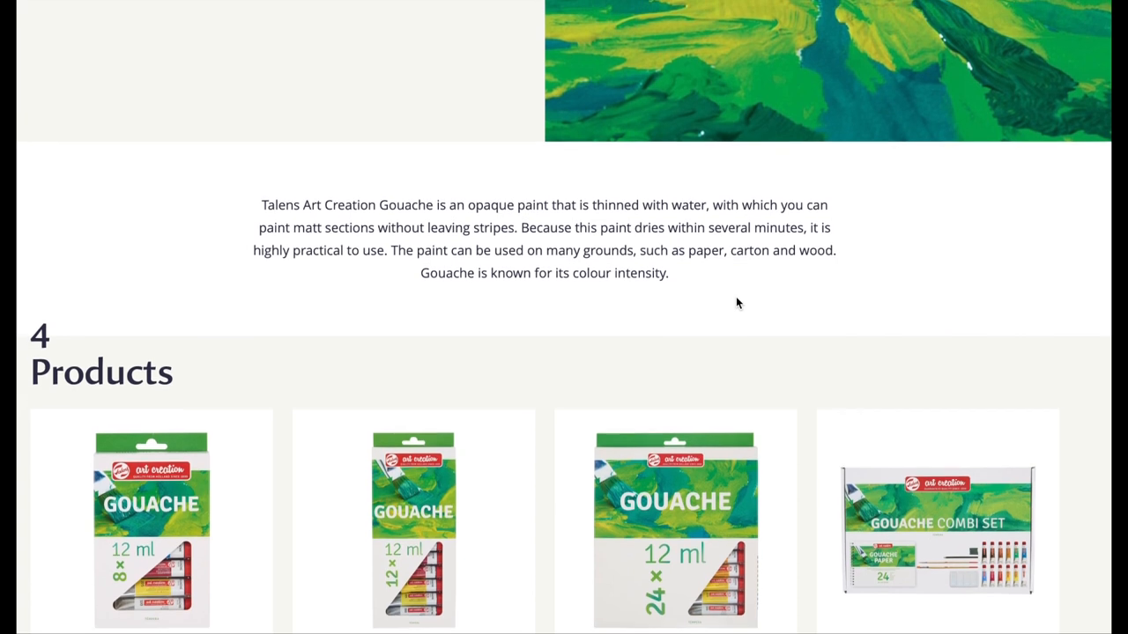
Scroll through the homepage's ten-brand overview cards
scroll("up", 3)
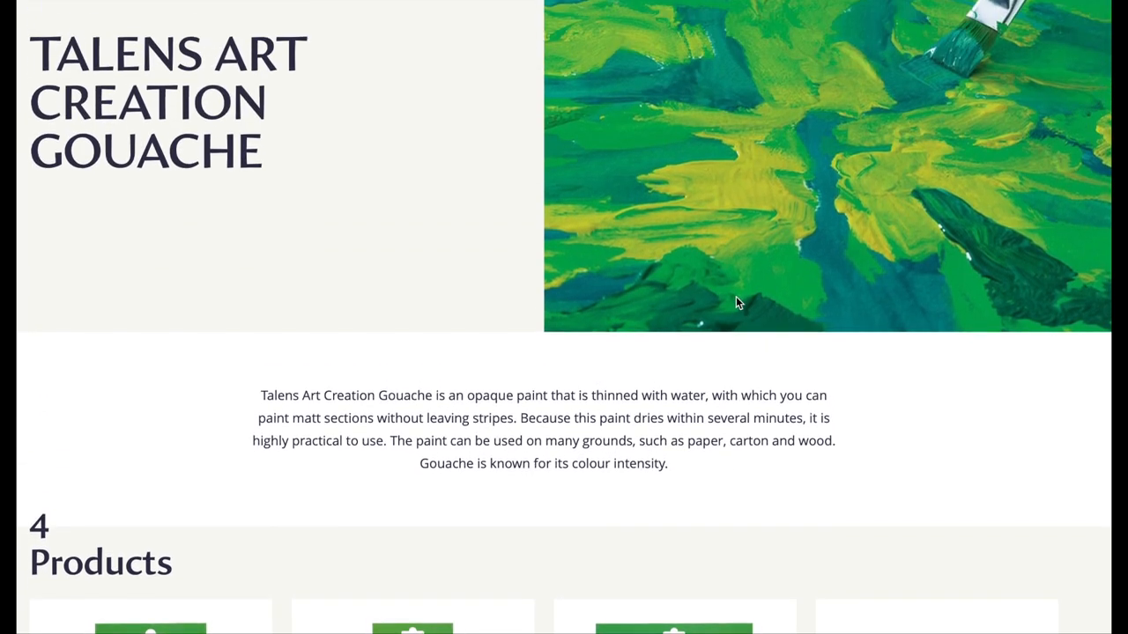
scroll("up", 3)
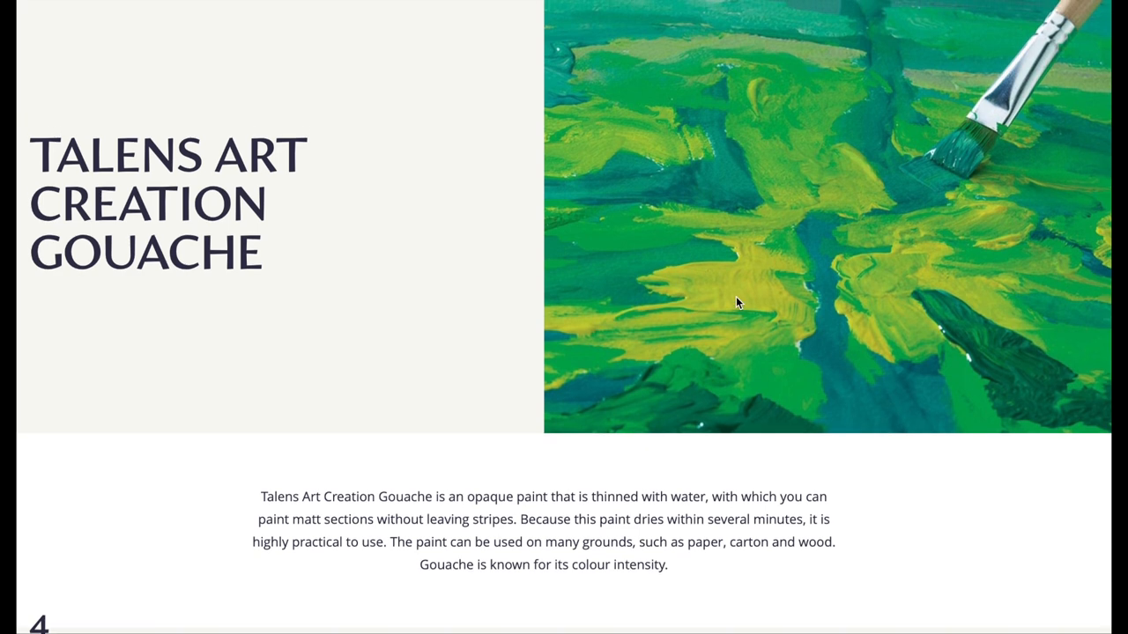
scroll("up", 3)
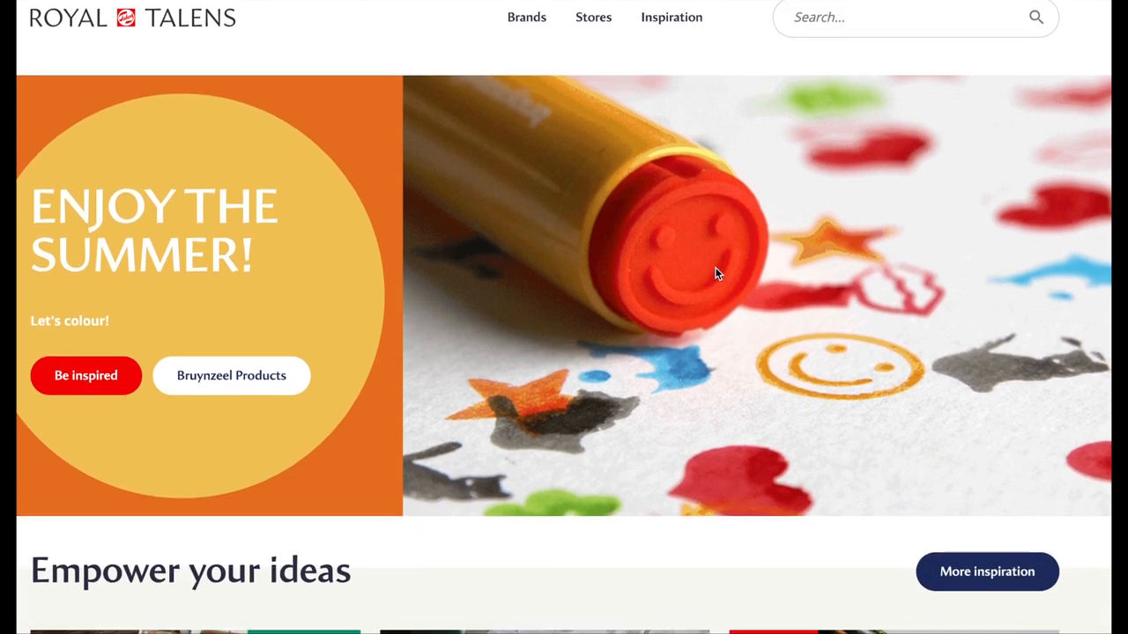
scroll("down", 3)
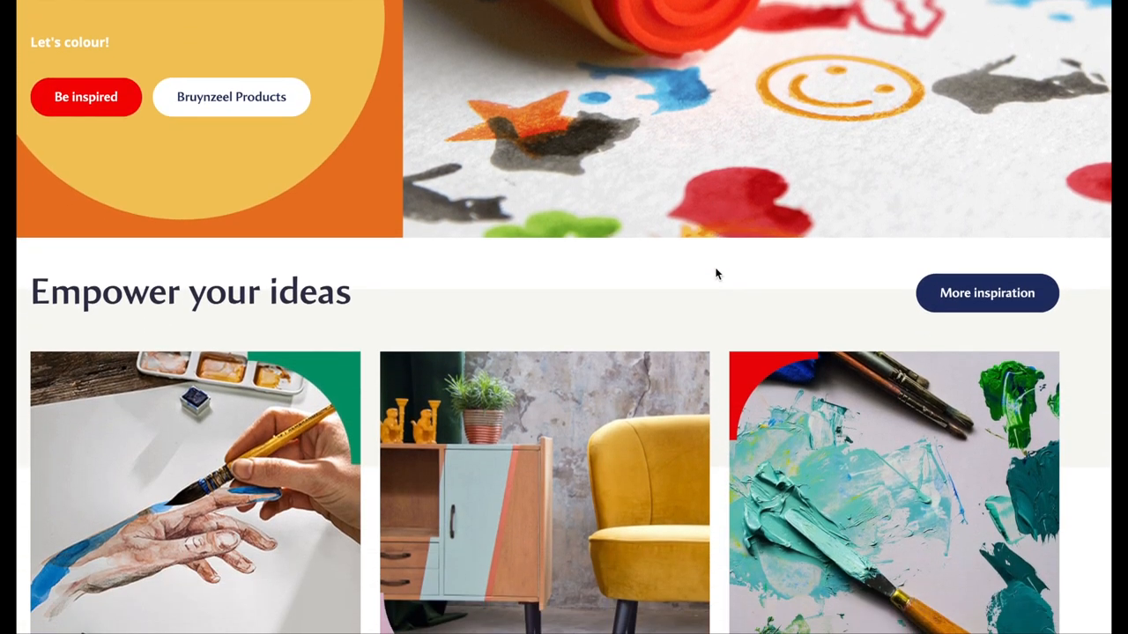
scroll("down", 3)
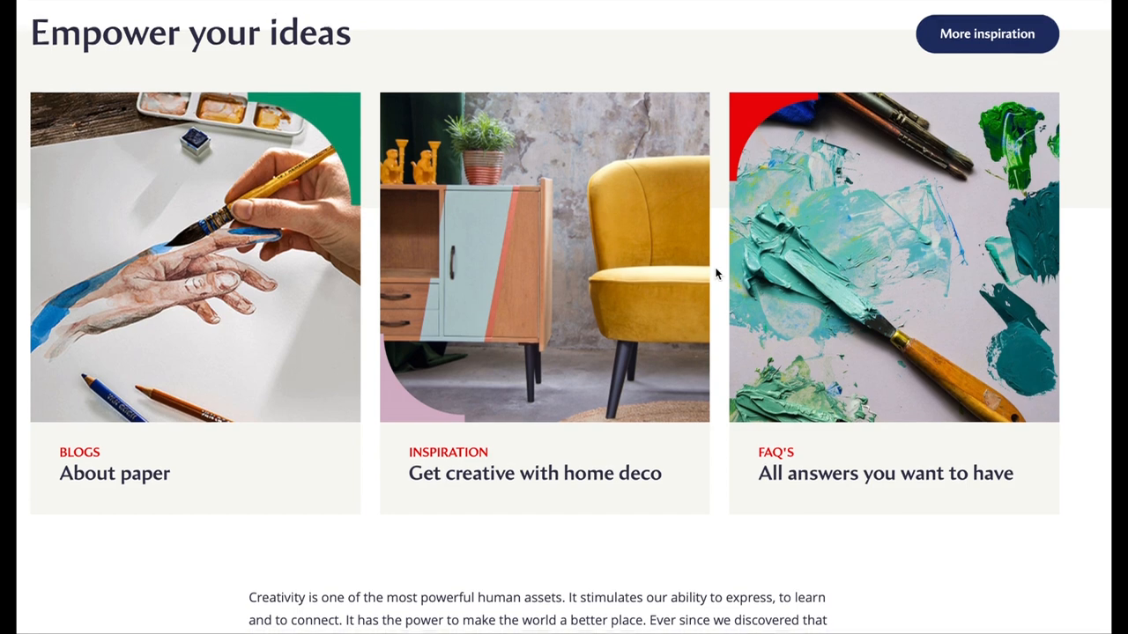
scroll("down", 3)
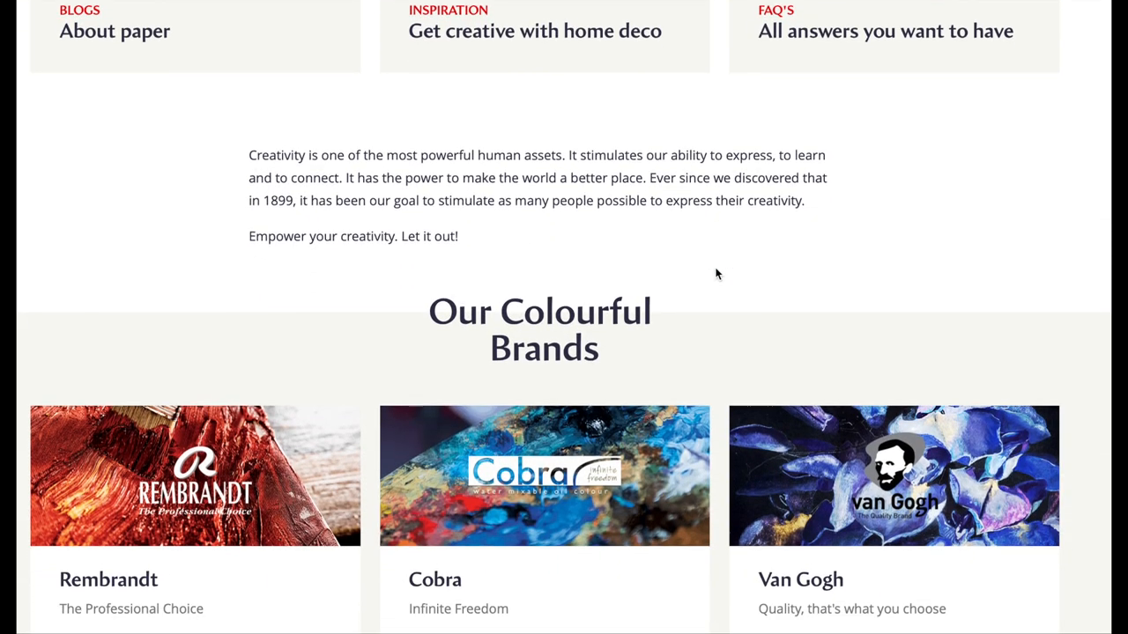
scroll("down", 3)
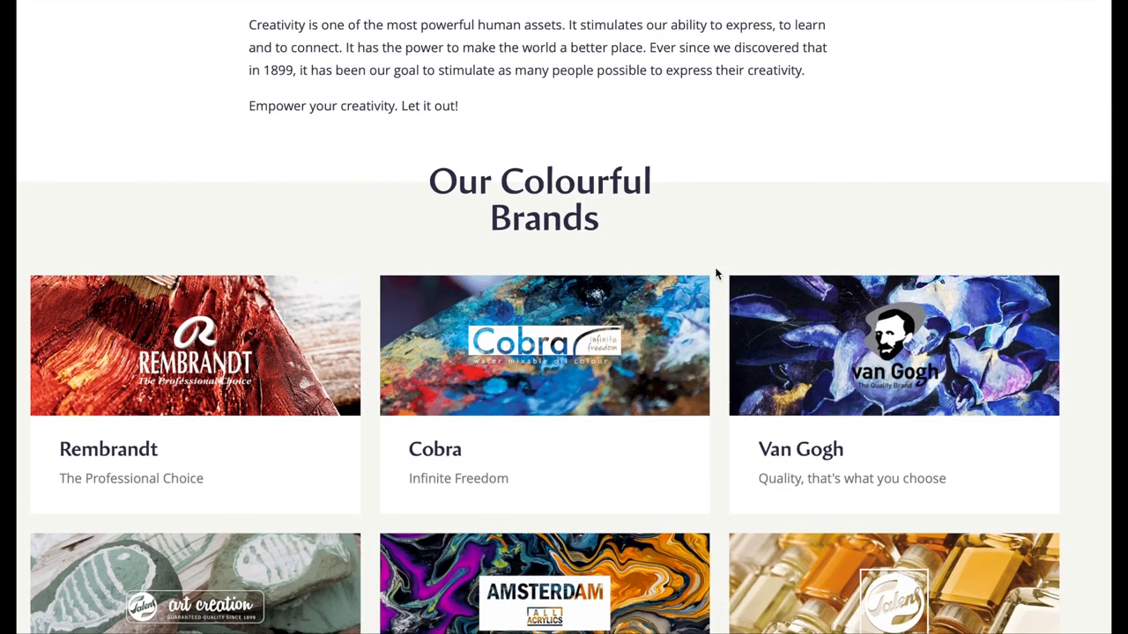
scroll("down", 3)
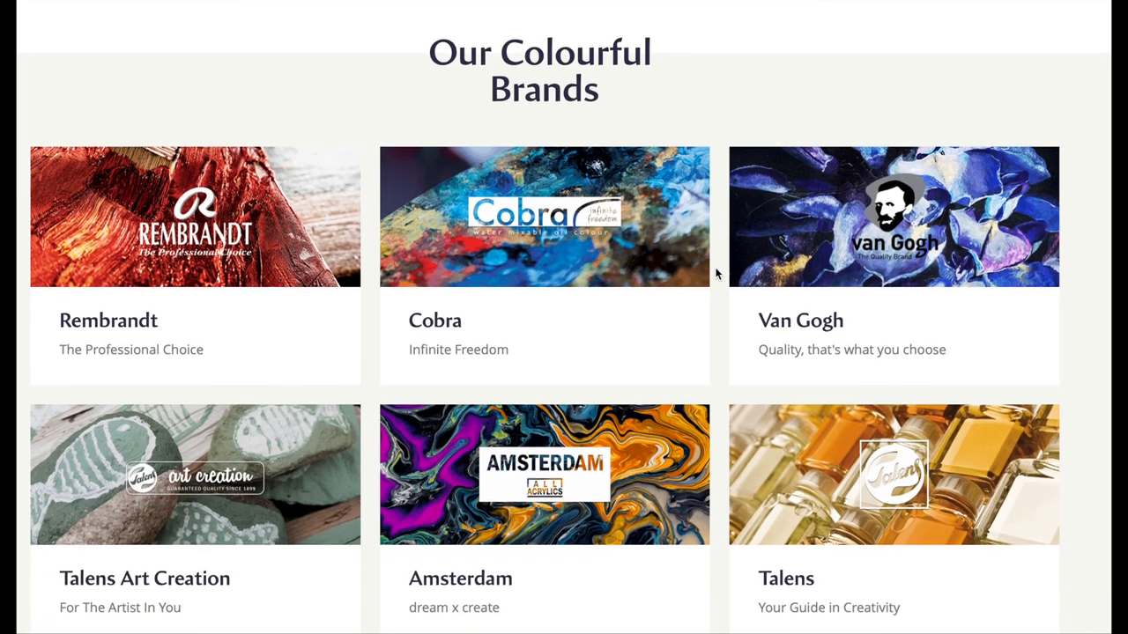
scroll("down", 3)
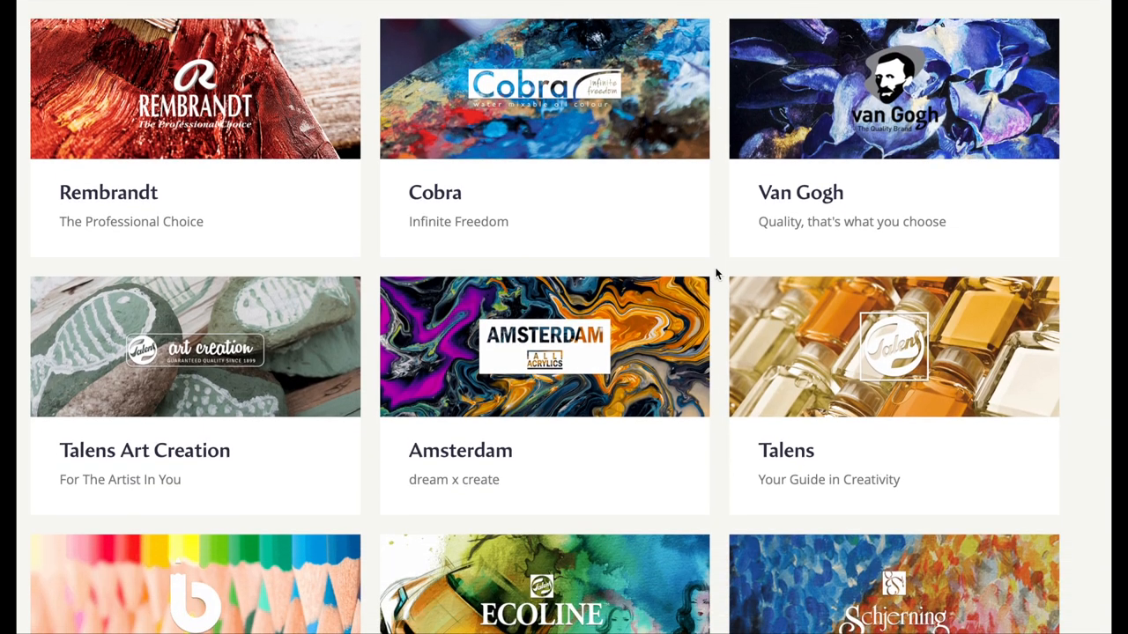
scroll("down", 3)
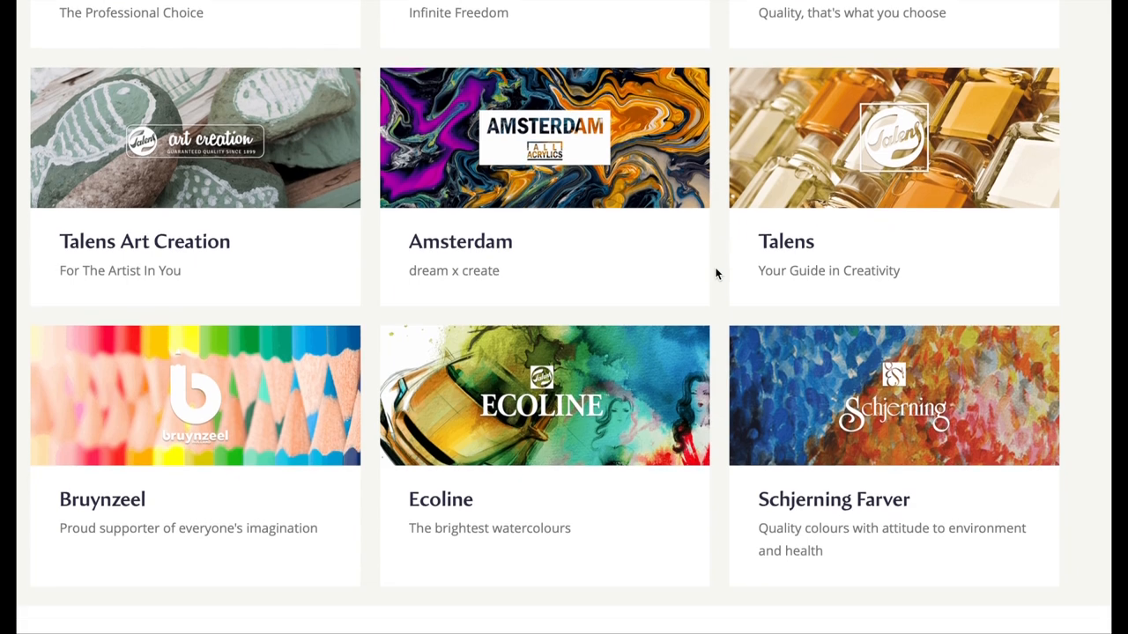
scroll("down", 3)
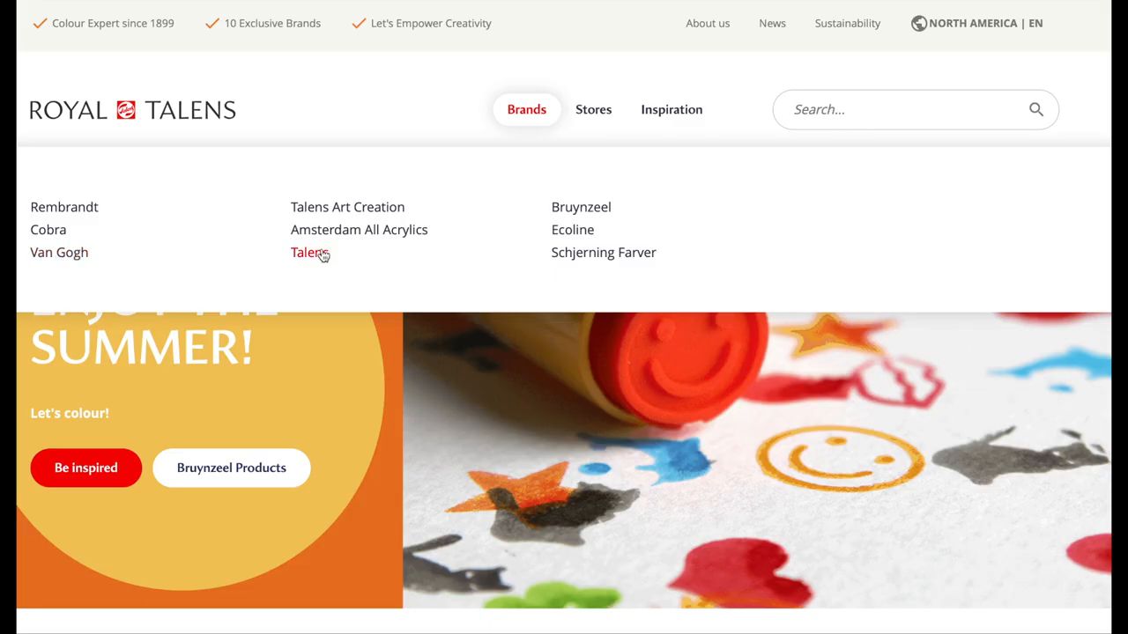
Open Talens and browse Gouache Extra Fine's 60 colour swatches down to the two sets
left_click(308, 252)
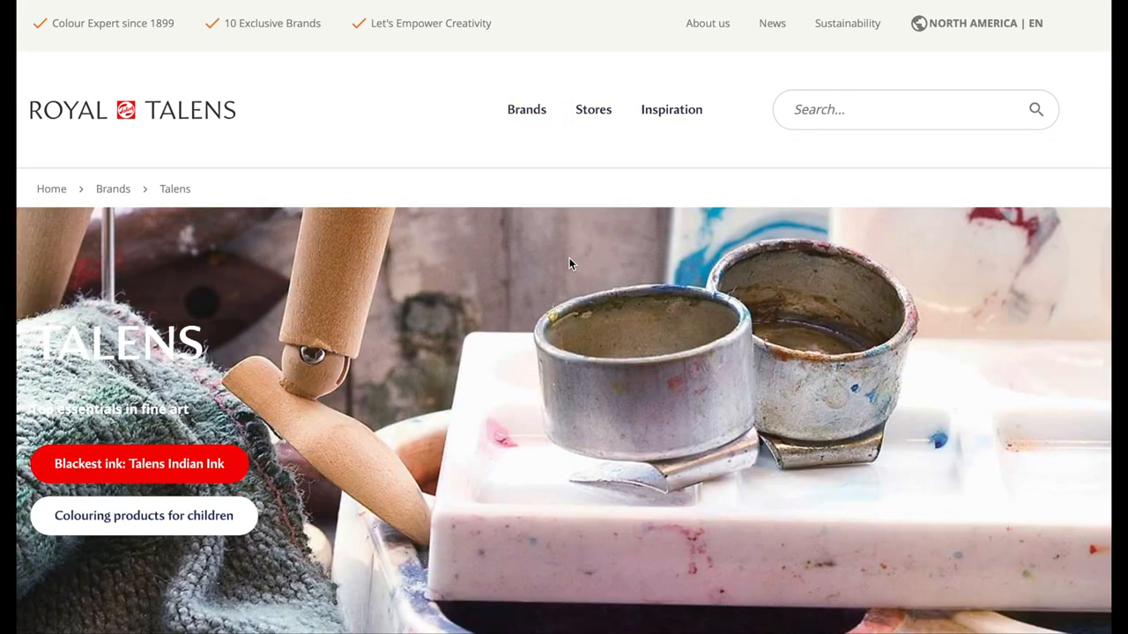
scroll("down", 3)
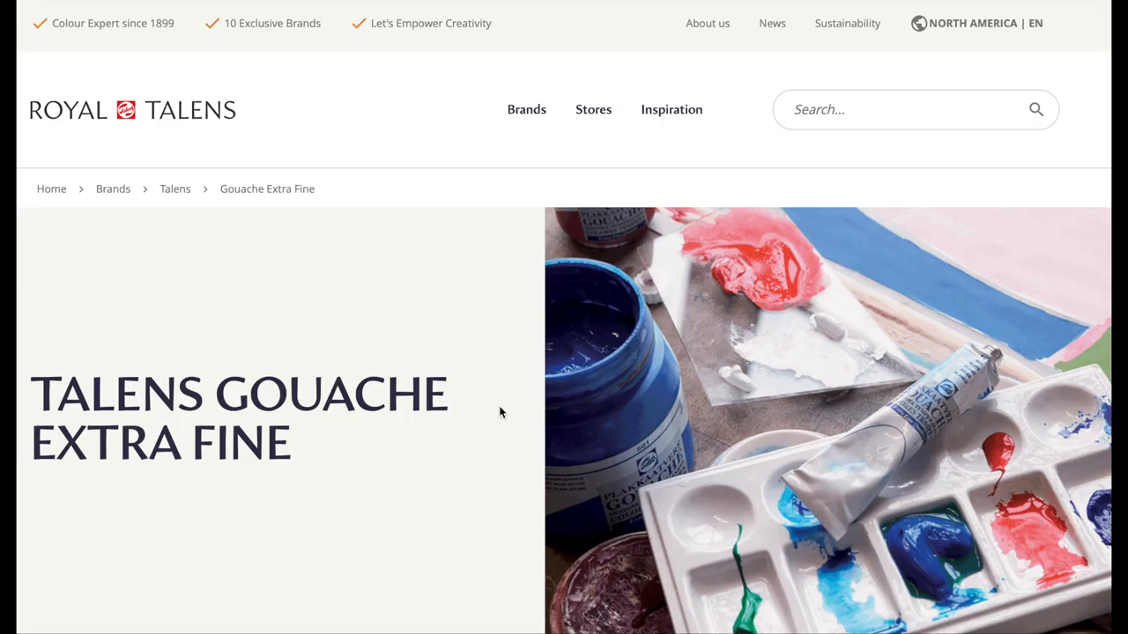
scroll("down", 3)
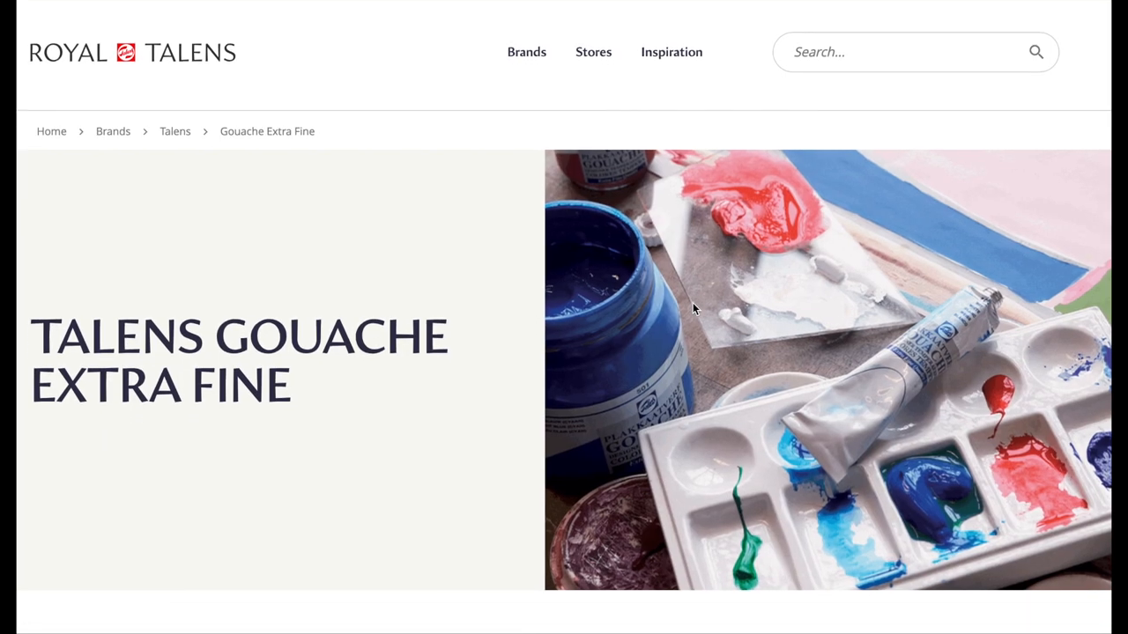
scroll("down", 3)
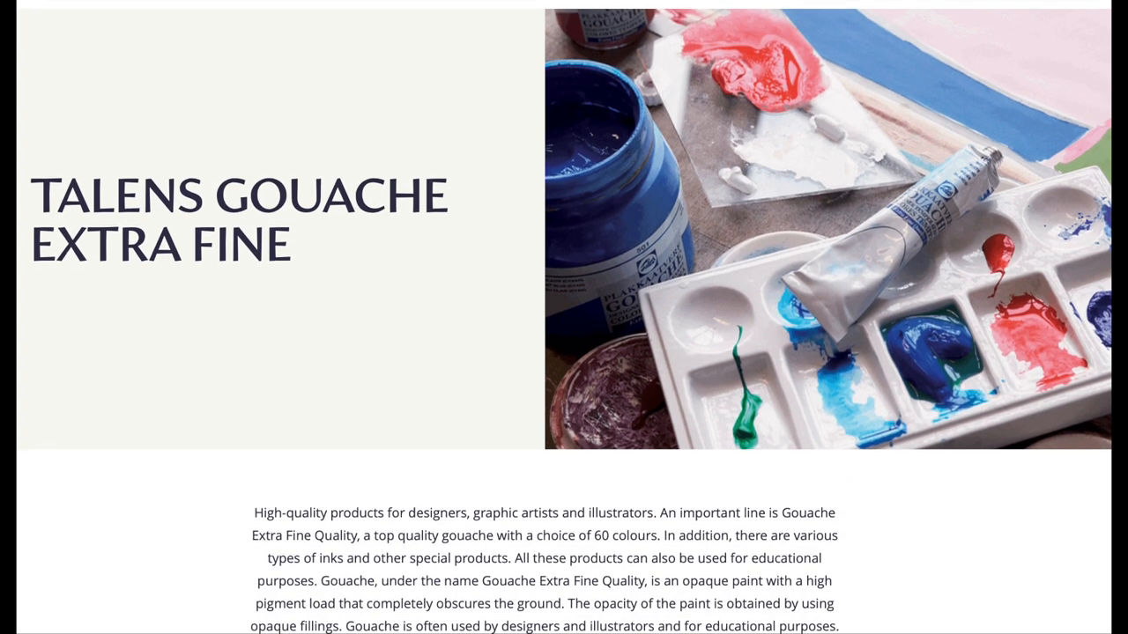
scroll("down", 3)
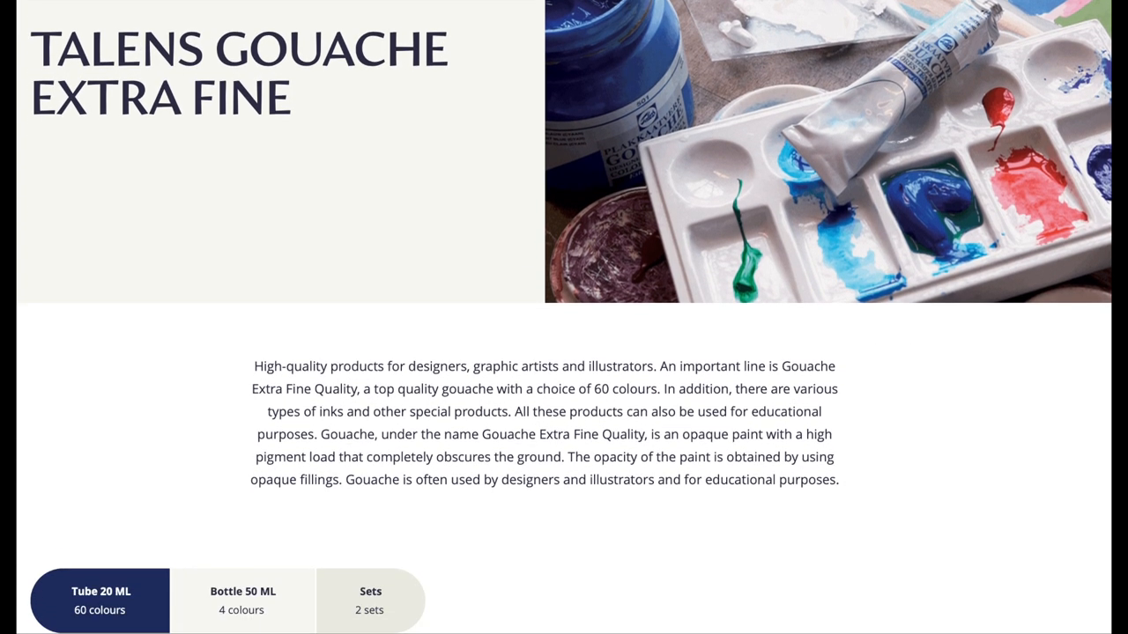
scroll("down", 3)
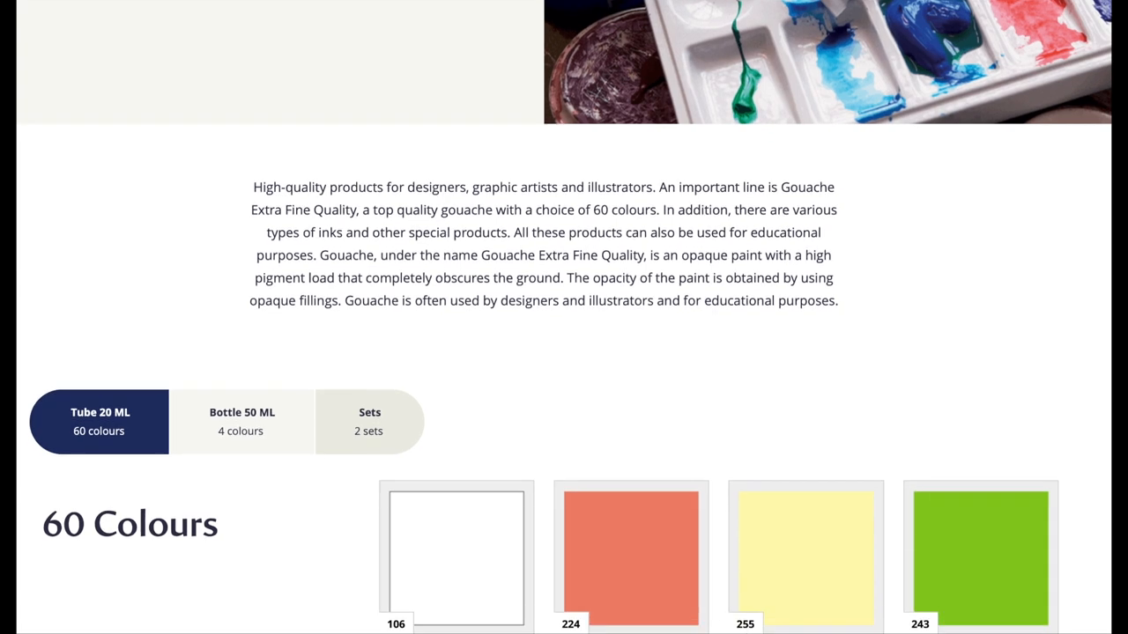
scroll("down", 3)
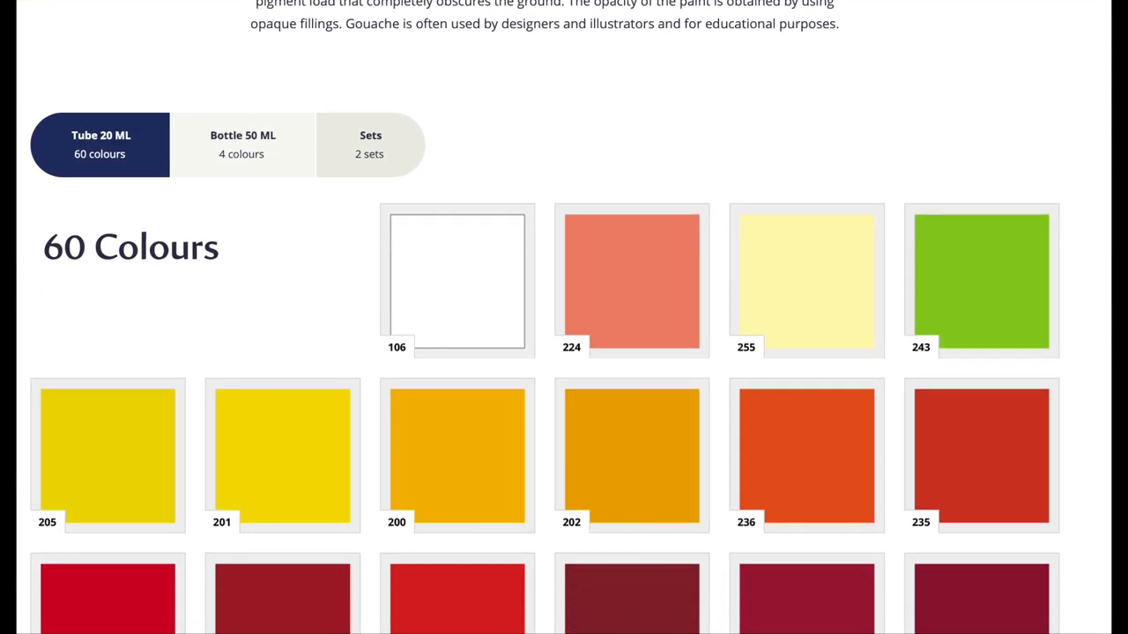
scroll("down", 3)
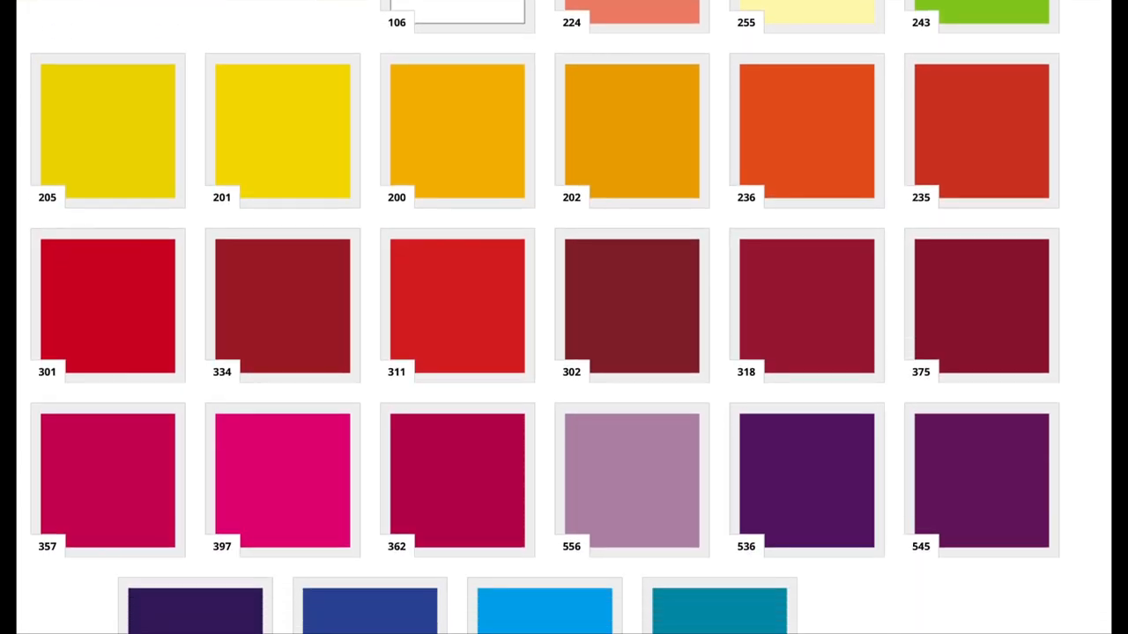
scroll("down", 3)
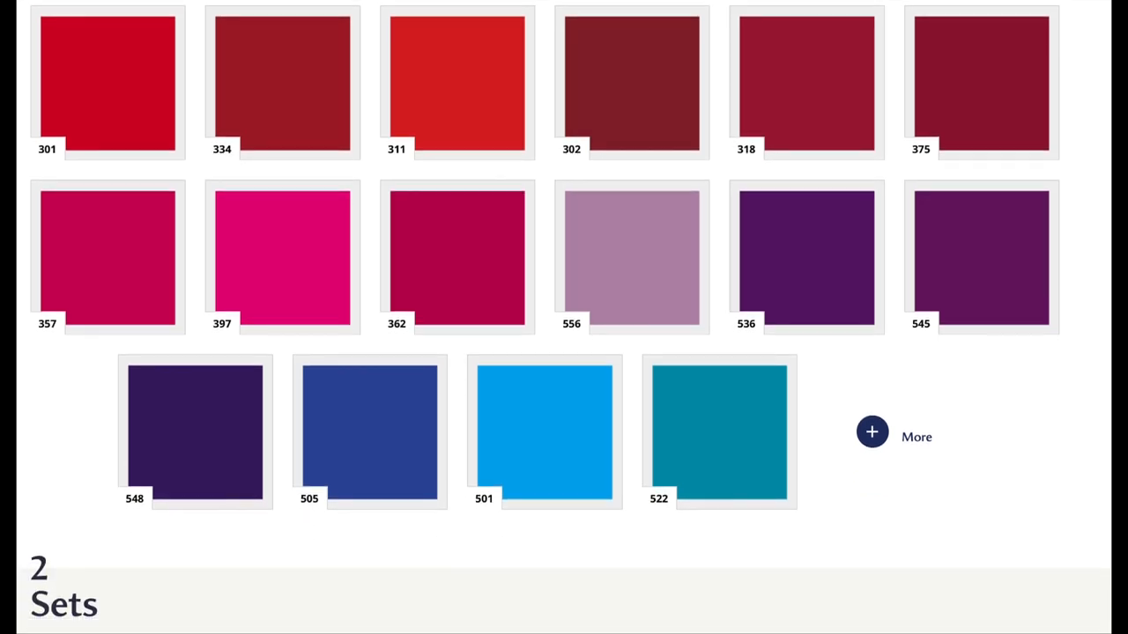
scroll("down", 3)
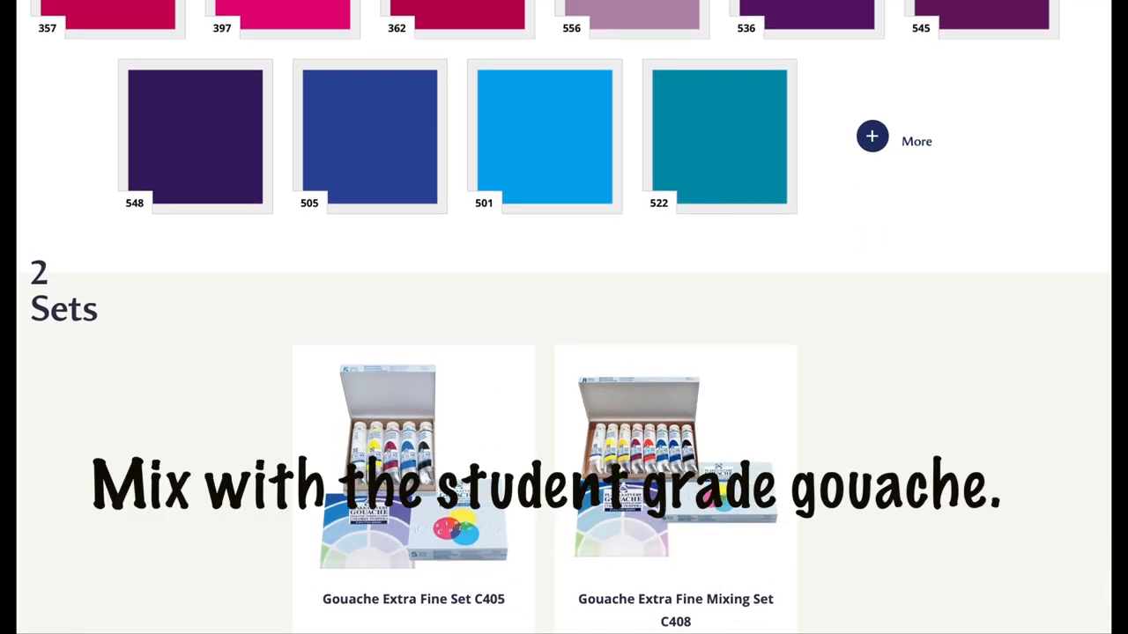
scroll("down", 3)
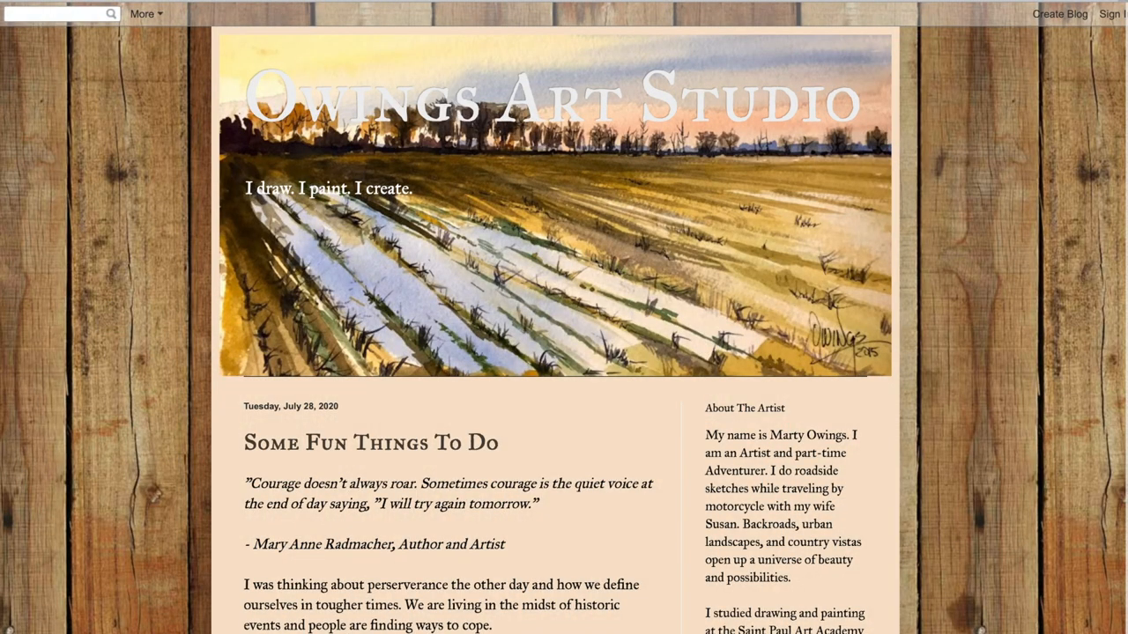
scroll("down", 3)
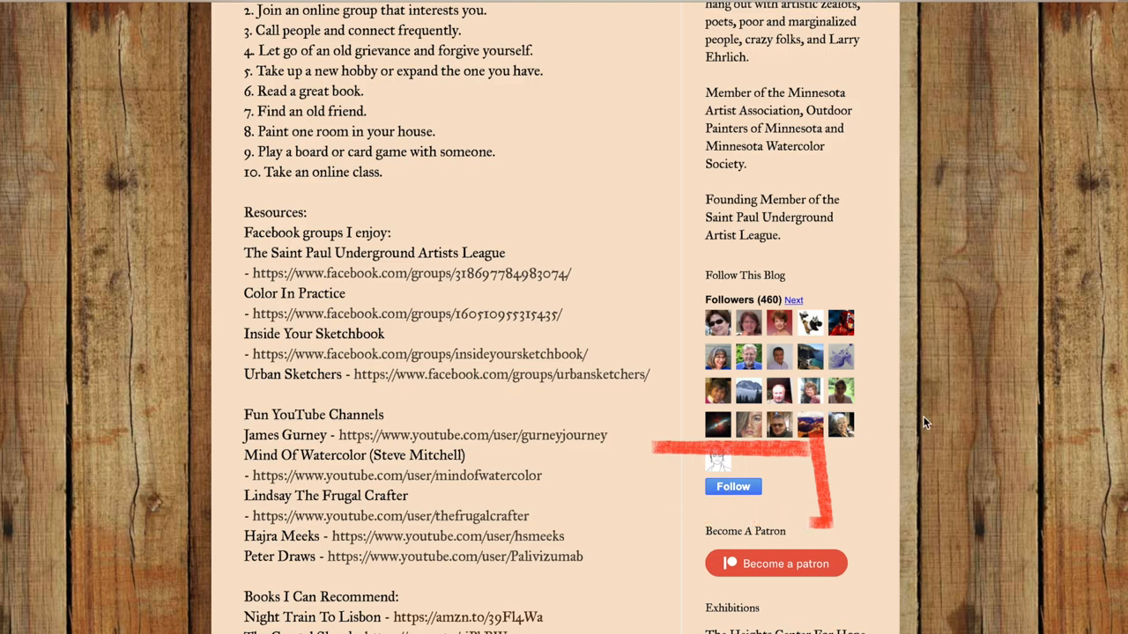
scroll("down", 3)
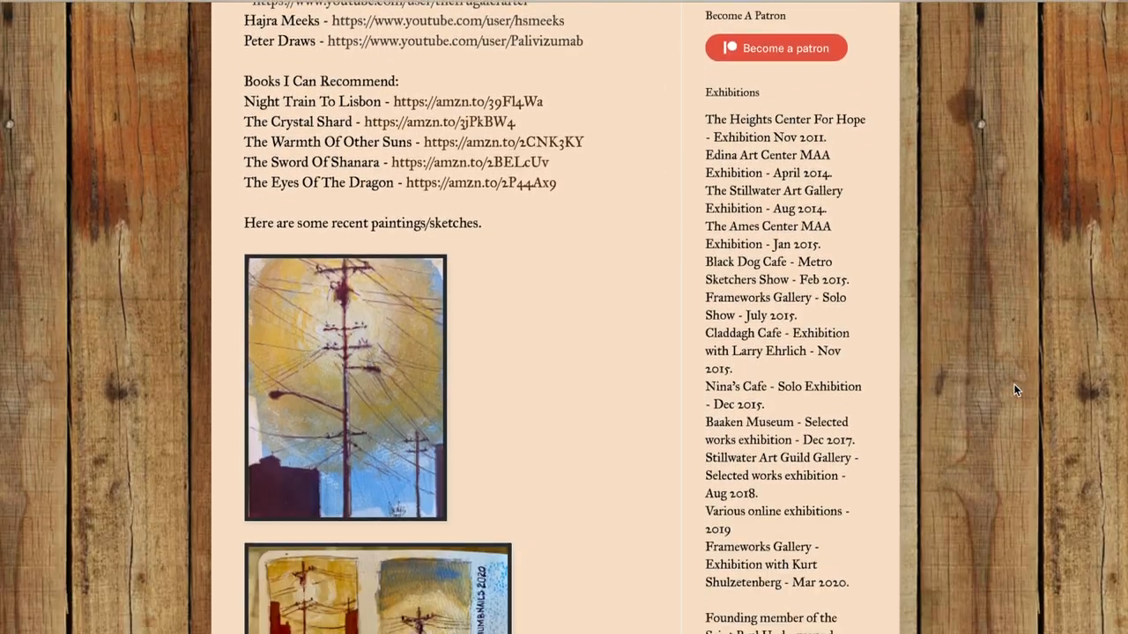
scroll("down", 3)
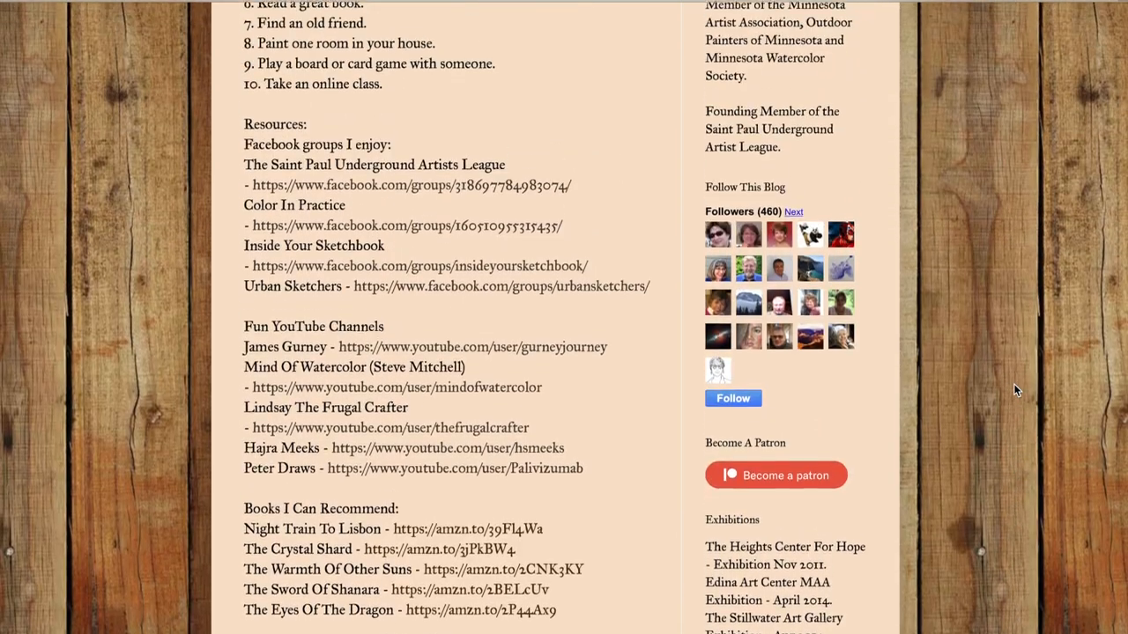
scroll("up", 3)
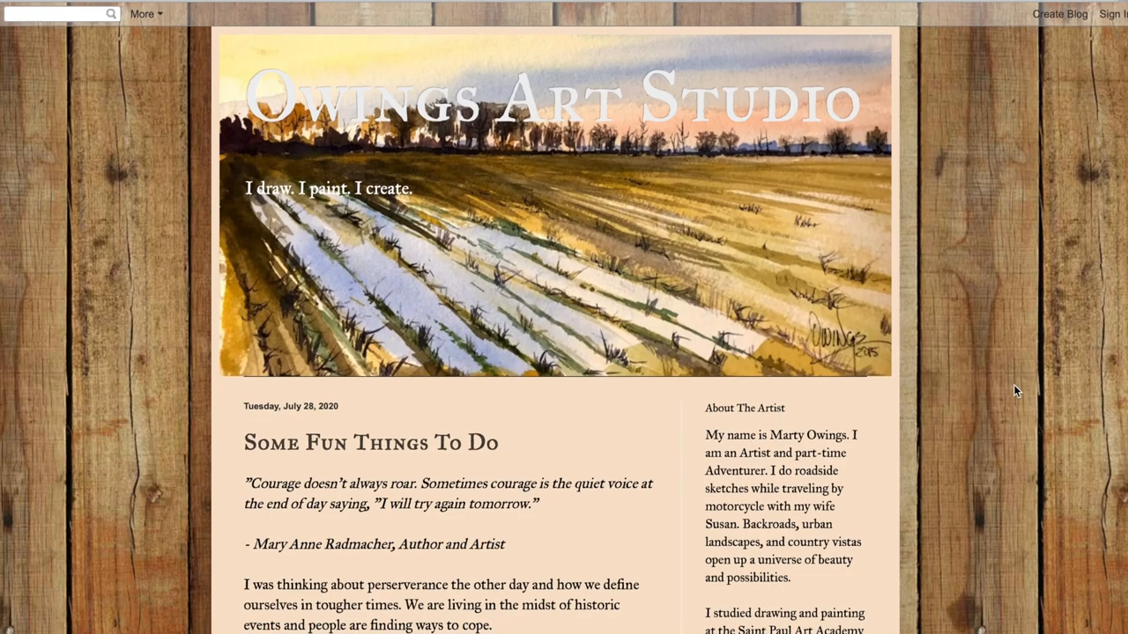